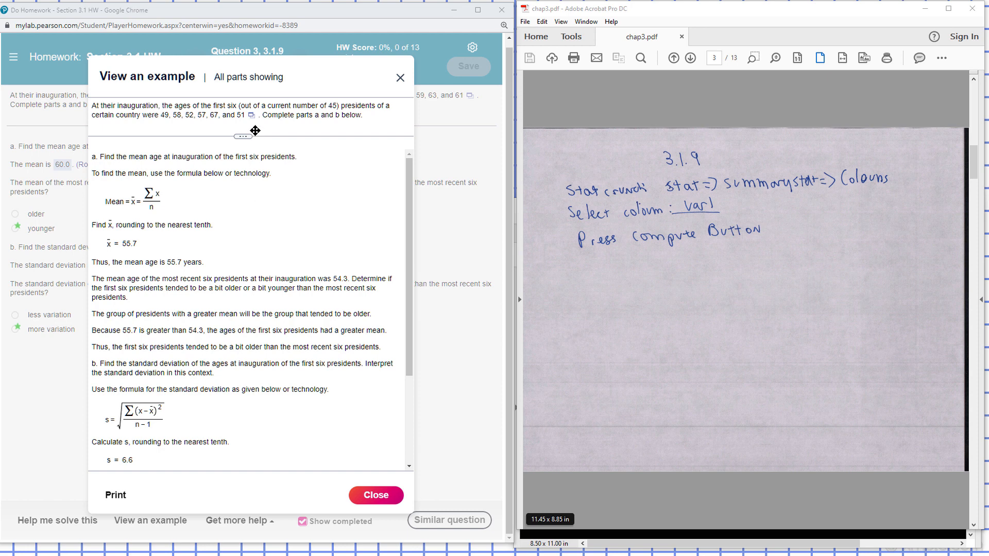
mouse_move(252, 119)
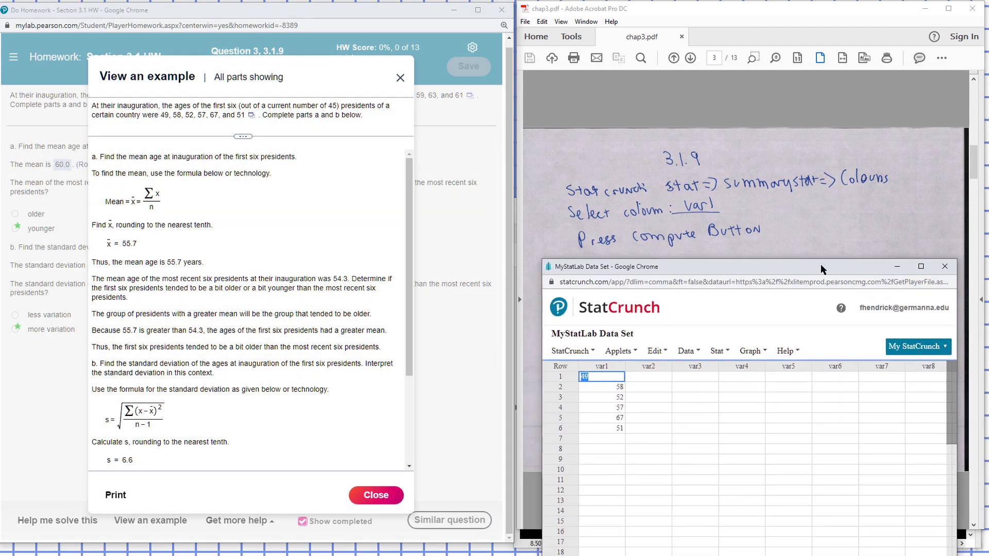
mouse_move(830, 380)
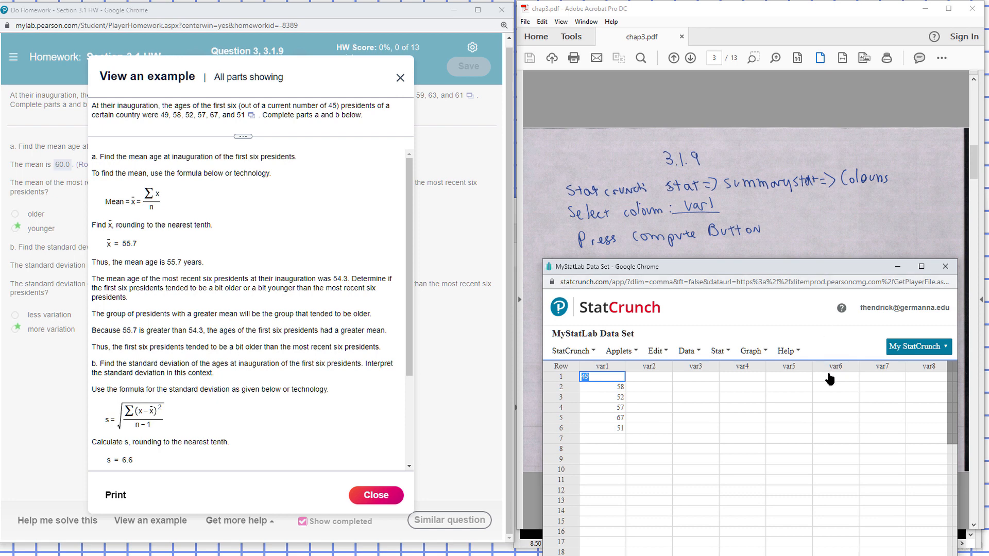
mouse_move(763, 193)
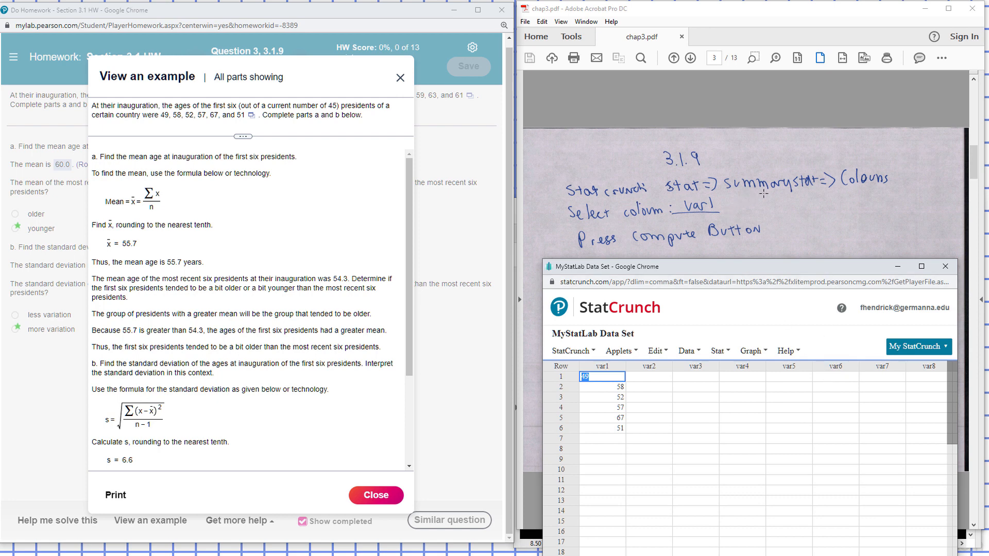
mouse_move(687, 354)
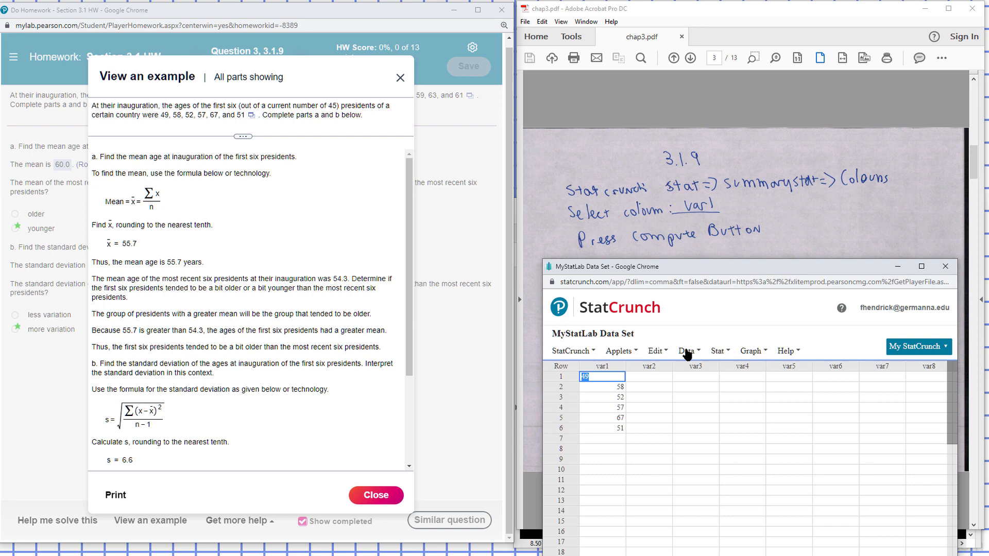
Open Stat > Summary Stats > Columns for the six-value data set.
left_click(718, 350)
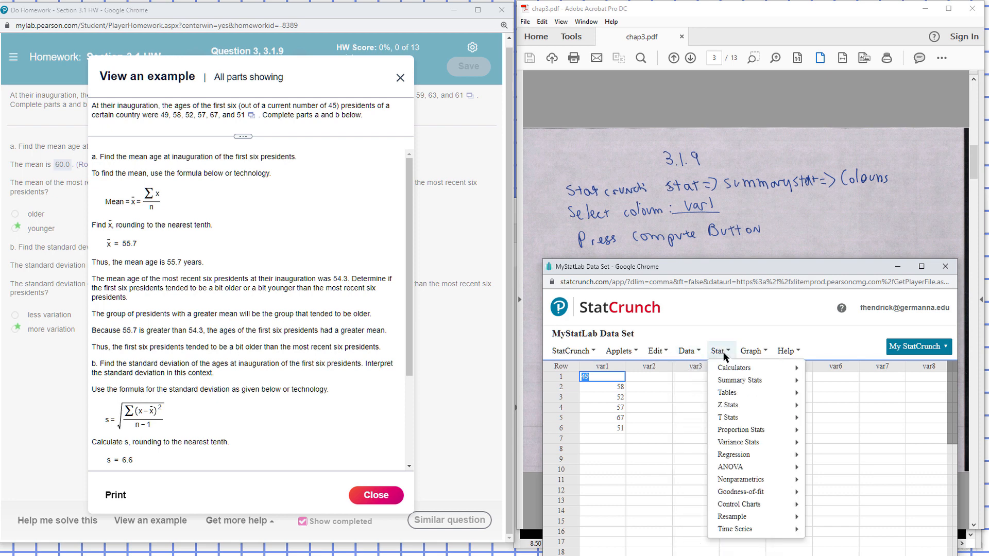
mouse_move(739, 379)
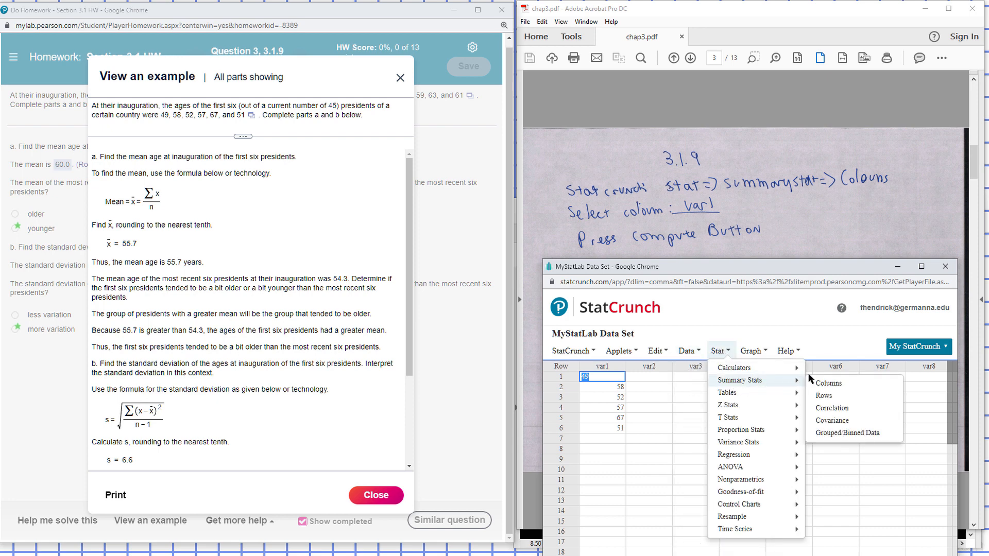
mouse_move(828, 383)
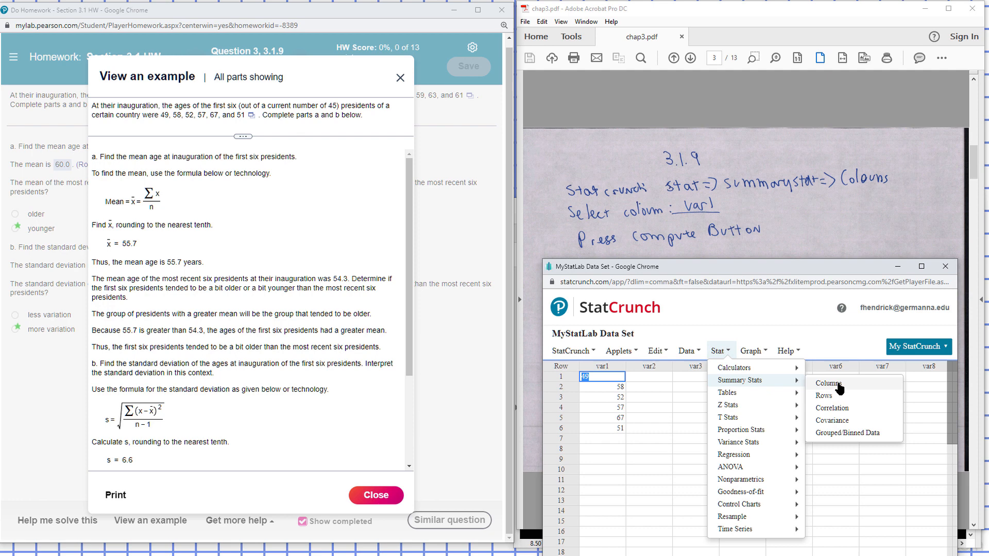
left_click(827, 383)
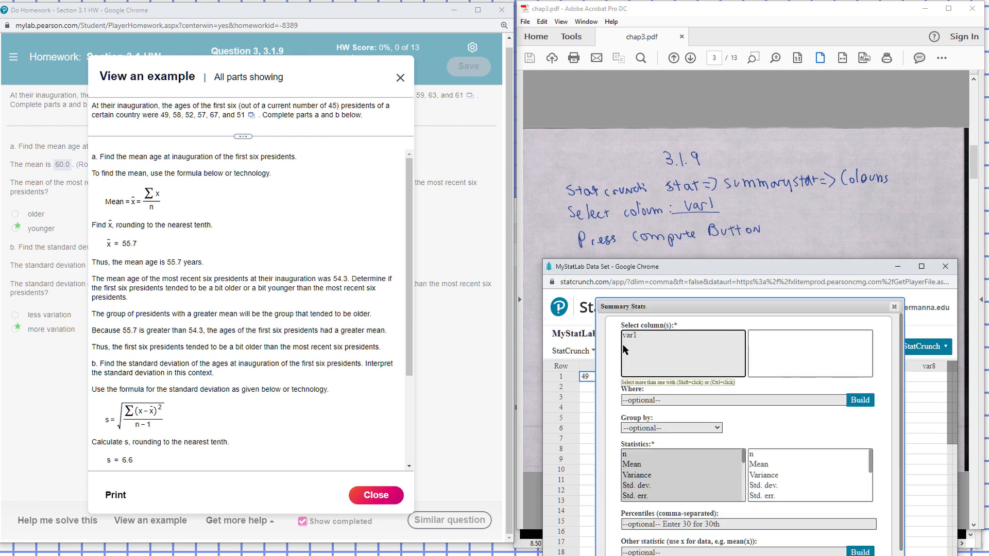
Select var1 in the Select column(s) list.
left_click(681, 335)
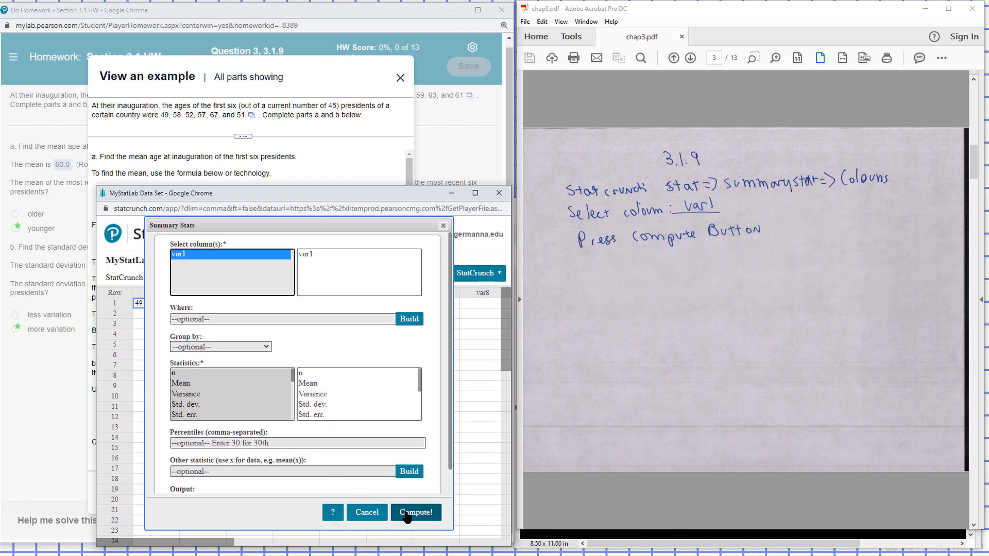
Compute var1's summary table showing n 6, mean 55.67, standard deviation 6.56.
left_click(416, 512)
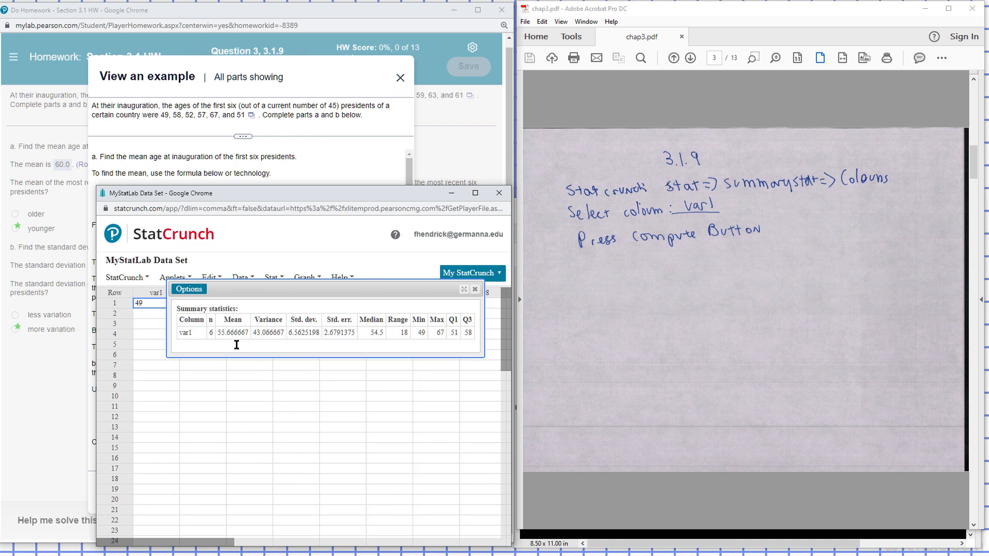
mouse_move(301, 343)
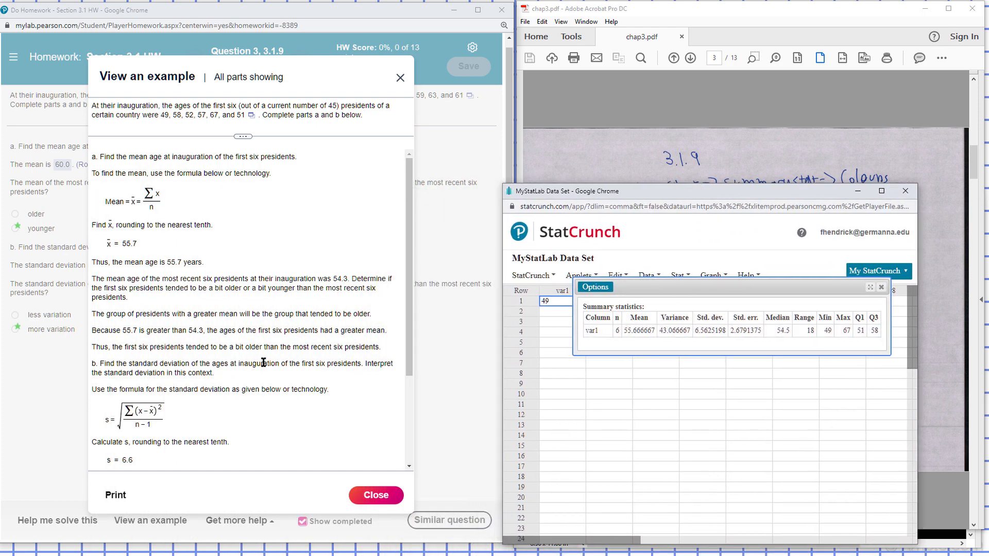
scroll("down", 3)
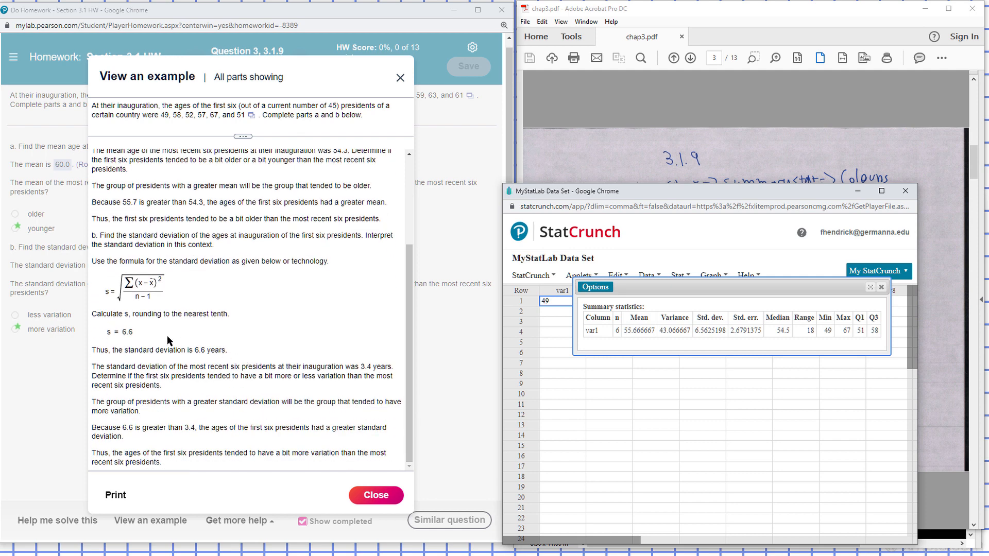
mouse_move(127, 339)
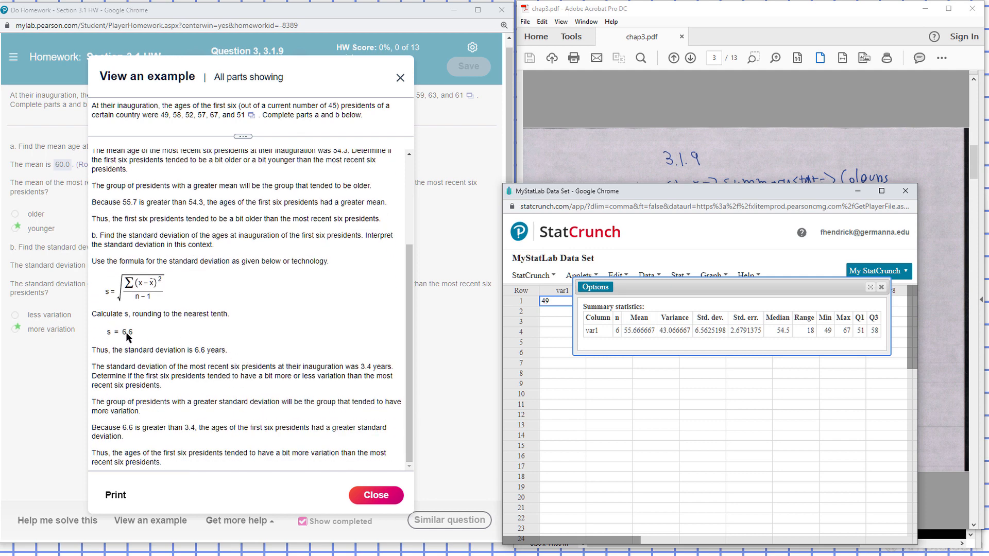
mouse_move(629, 314)
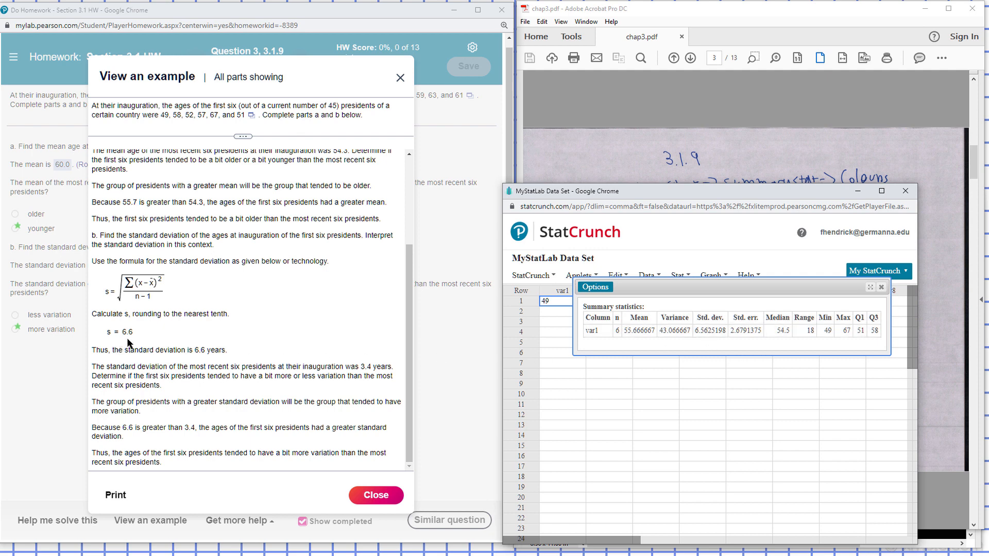
mouse_move(169, 335)
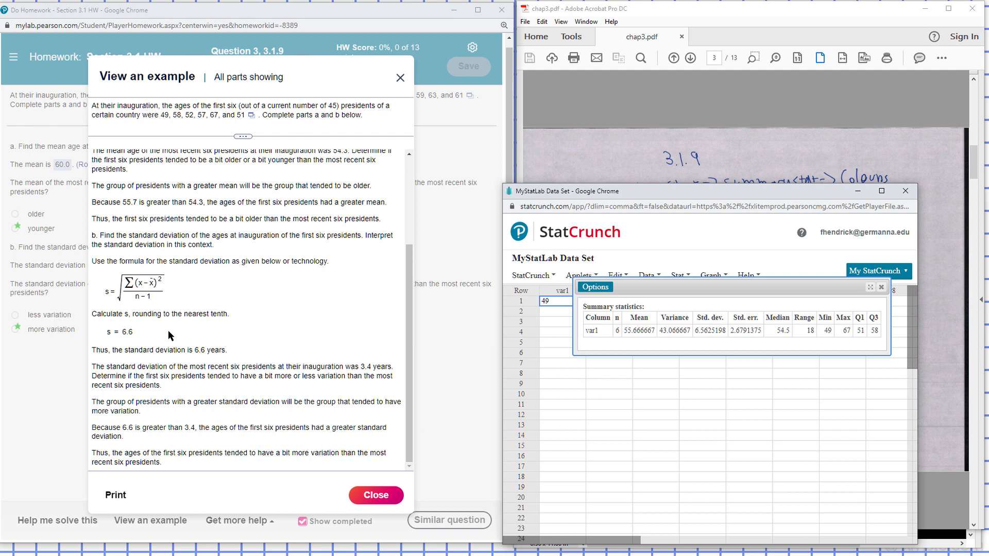
scroll("up", 3)
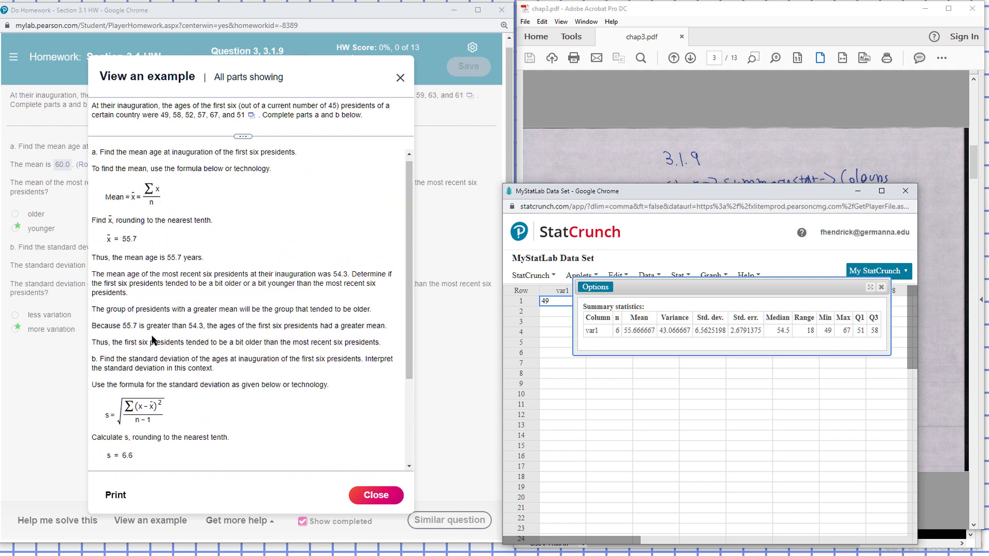
scroll("down", 3)
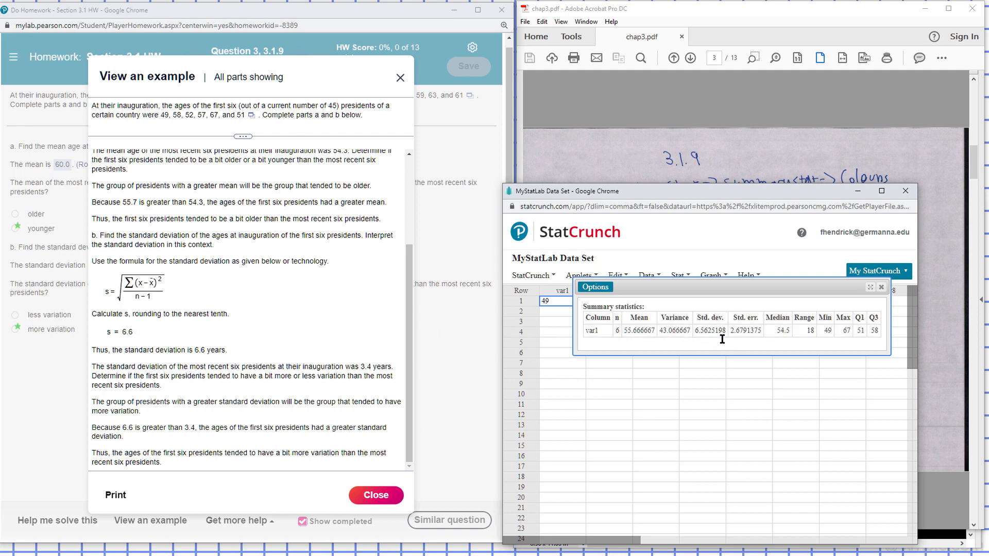
mouse_move(244, 326)
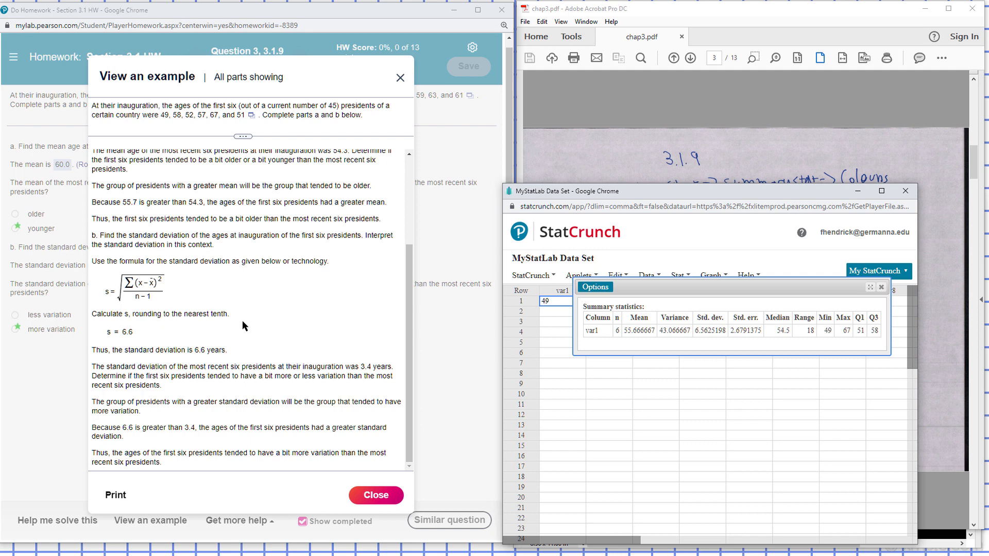
scroll("up", 3)
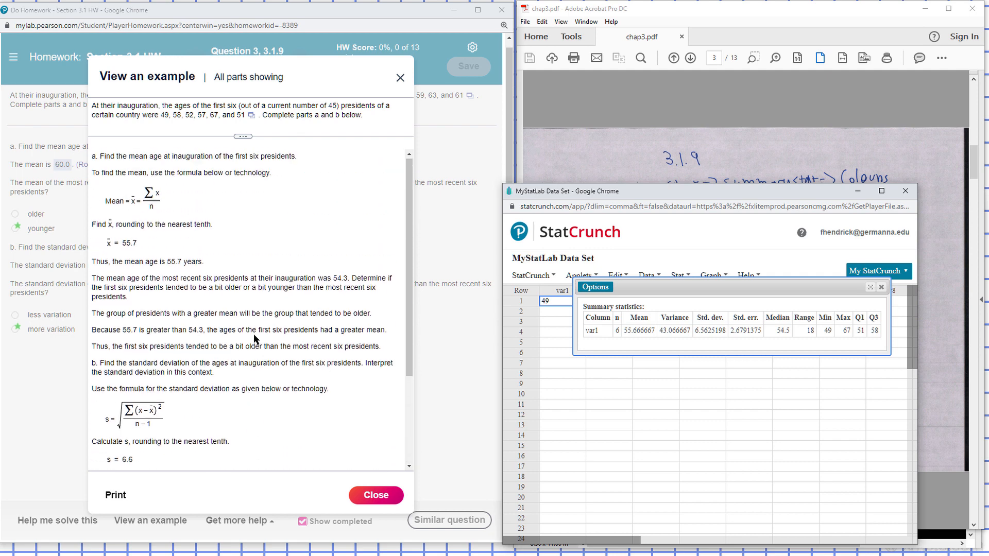